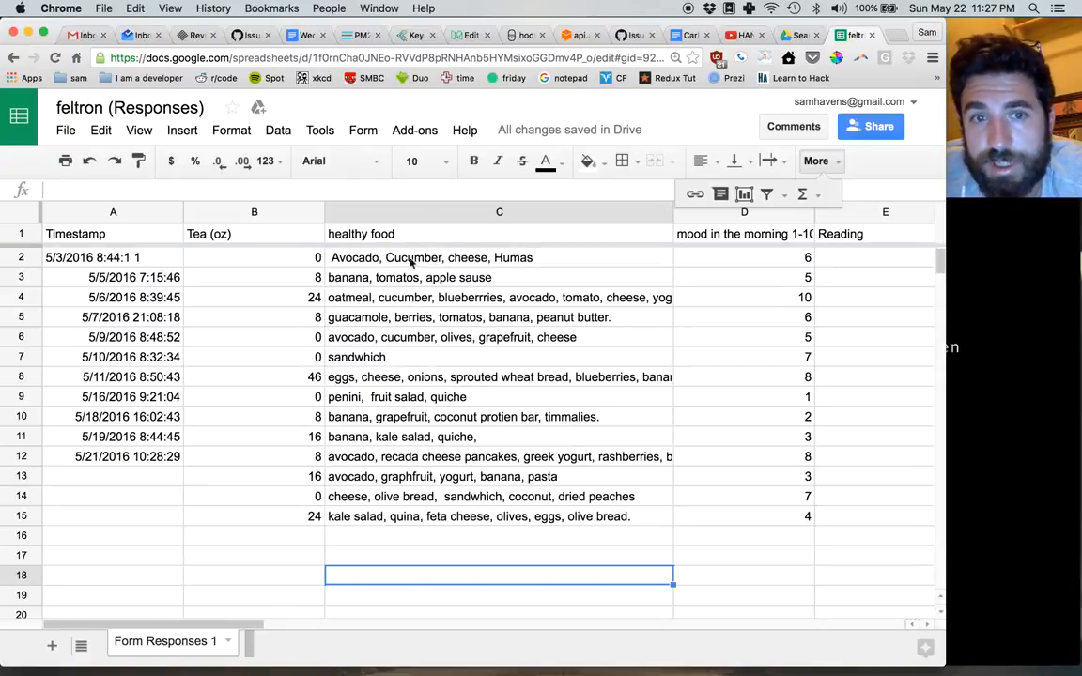
mouse_move(519, 276)
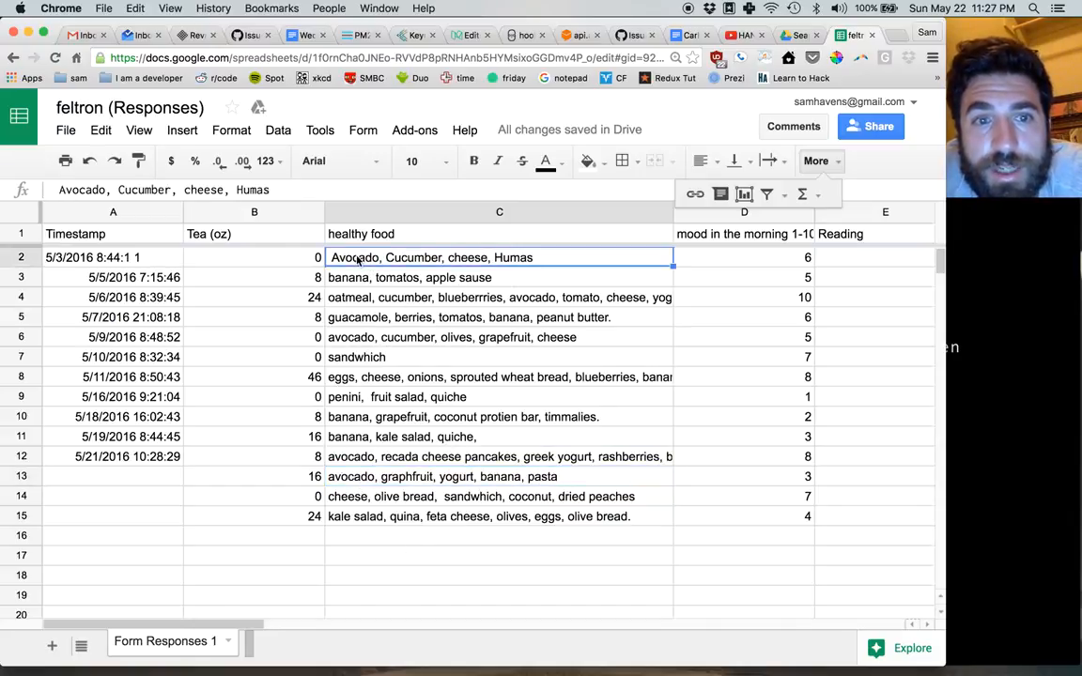
Change C2 to lowercase 'avocado', then inspect the food entries in C10, C12 and C7
type("avocado")
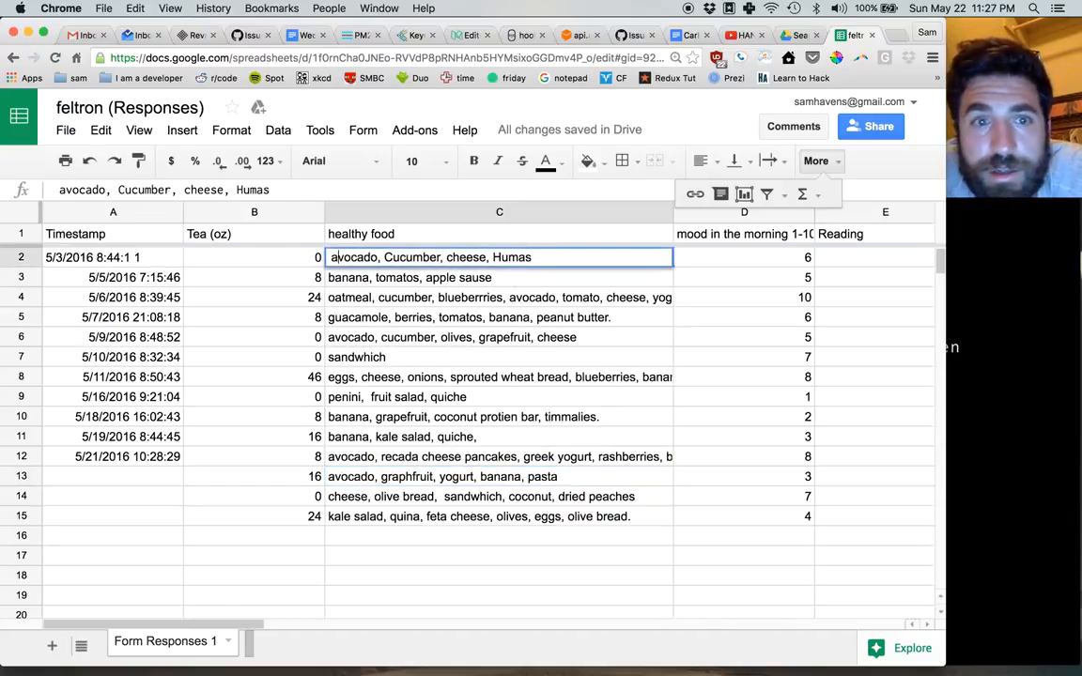
left_click(498, 356)
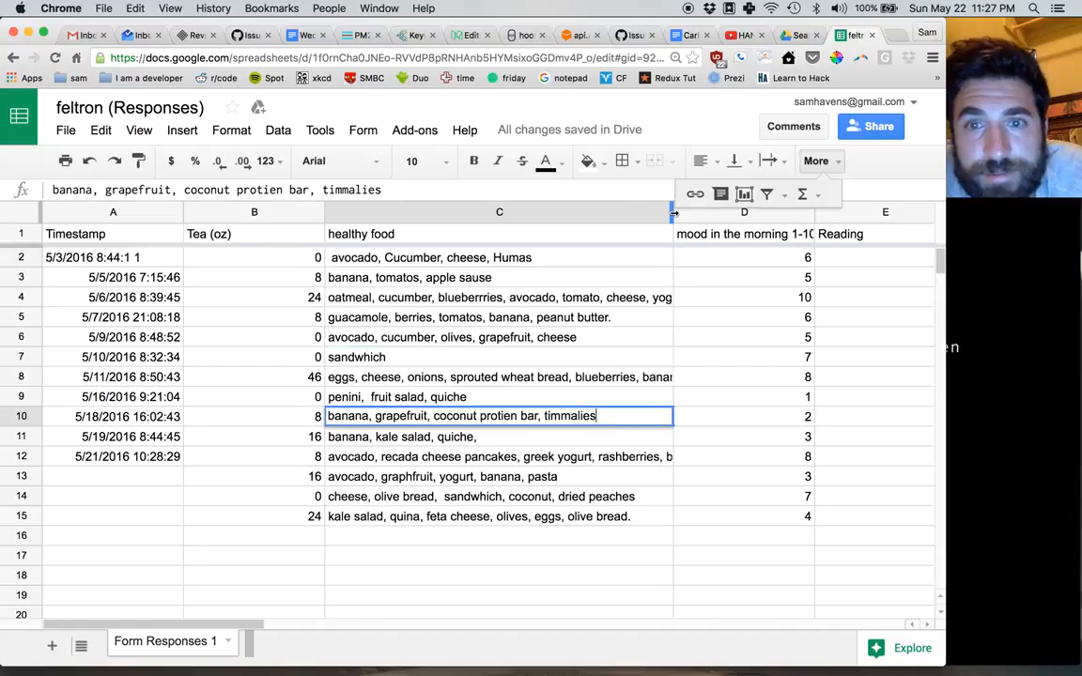
left_click(517, 456)
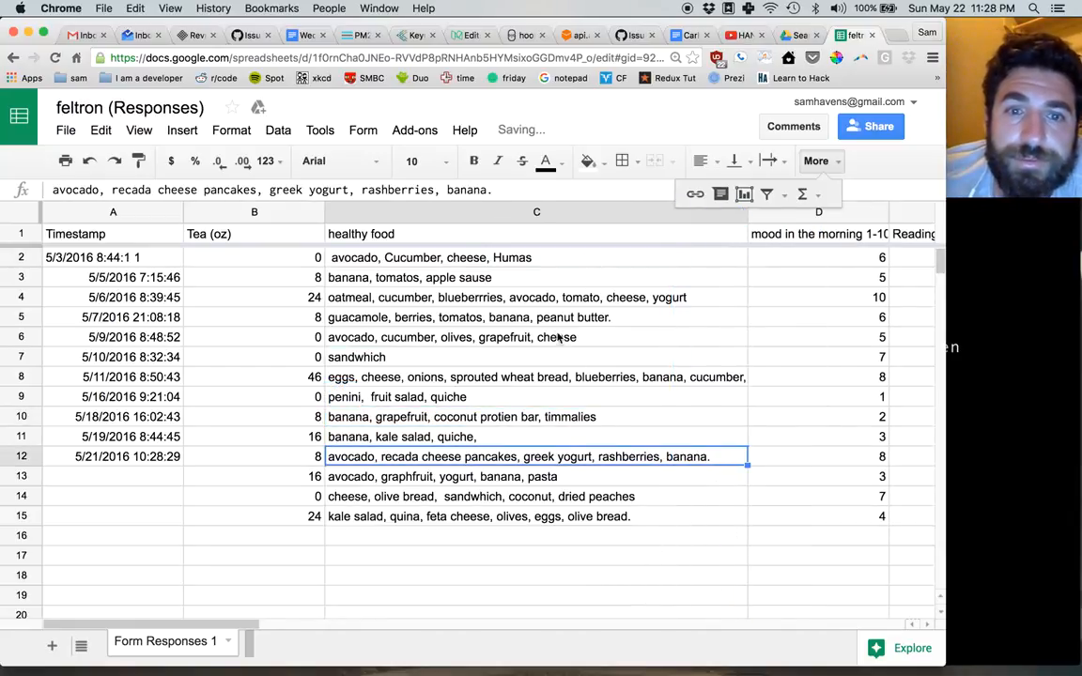
left_click(536, 574)
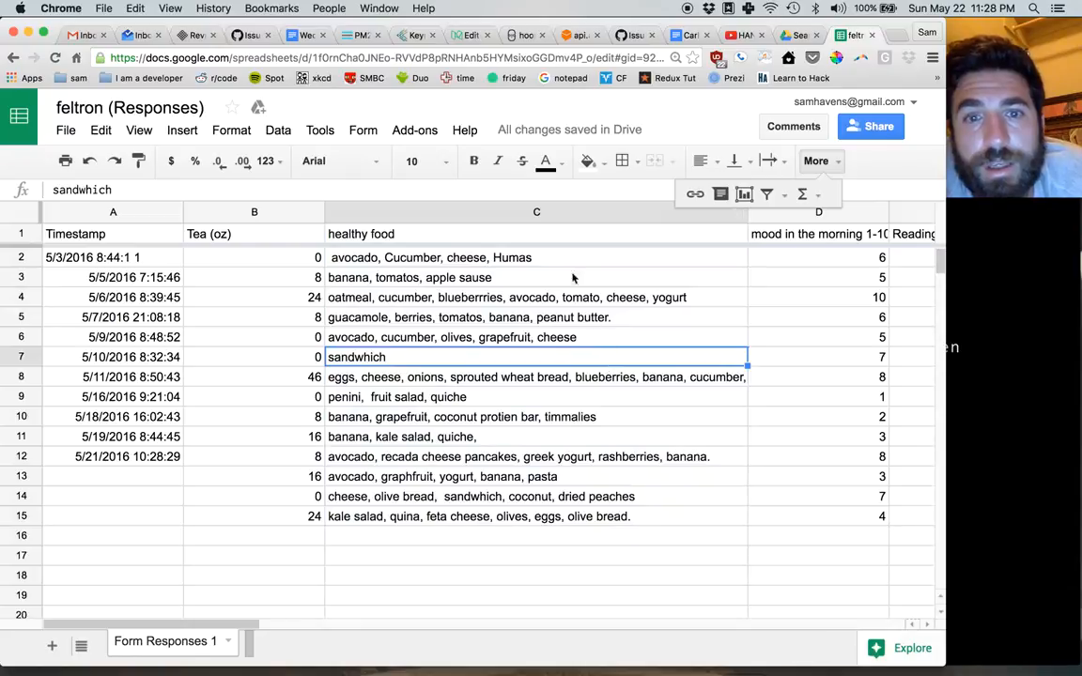
scroll("right", 3)
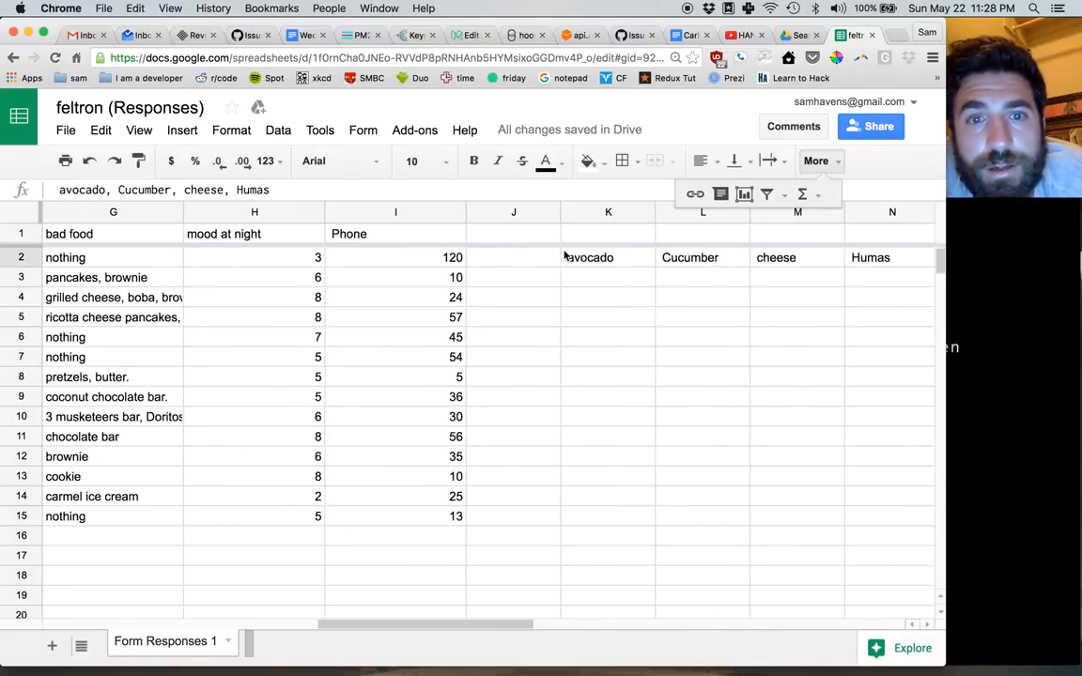
left_click(608, 258)
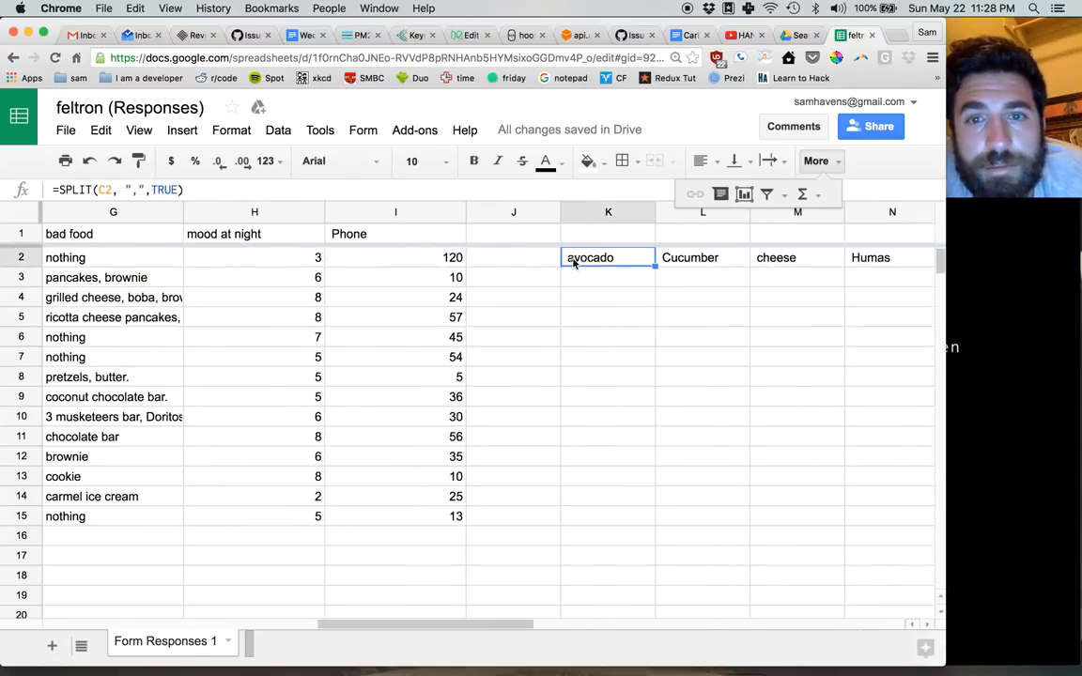
double_click(608, 257)
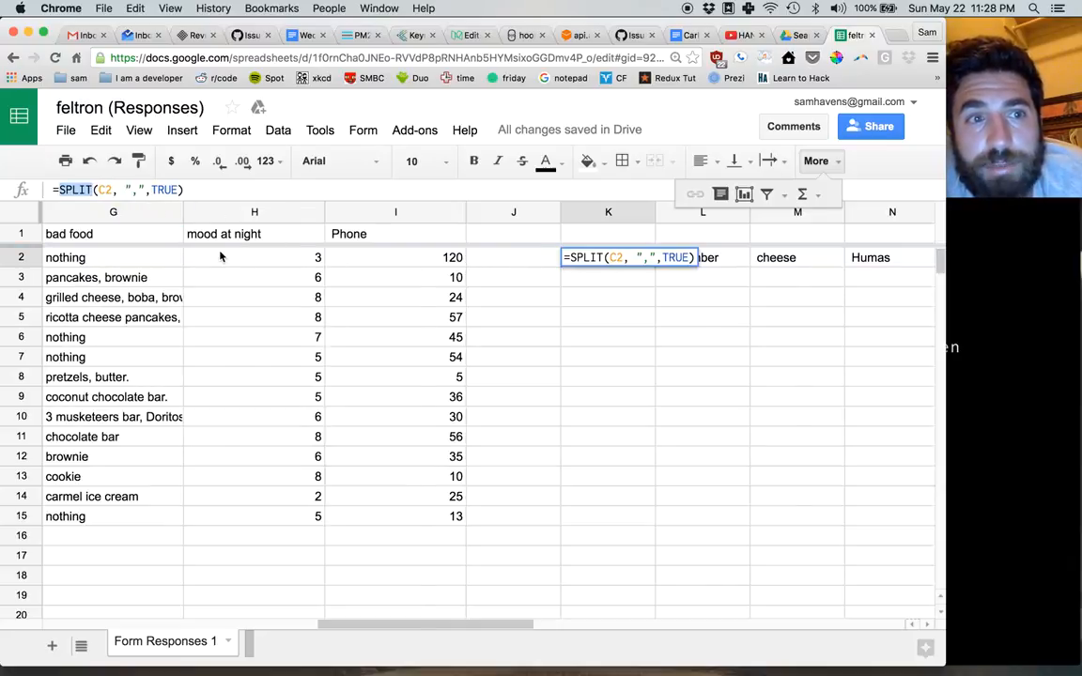
scroll("left", 3)
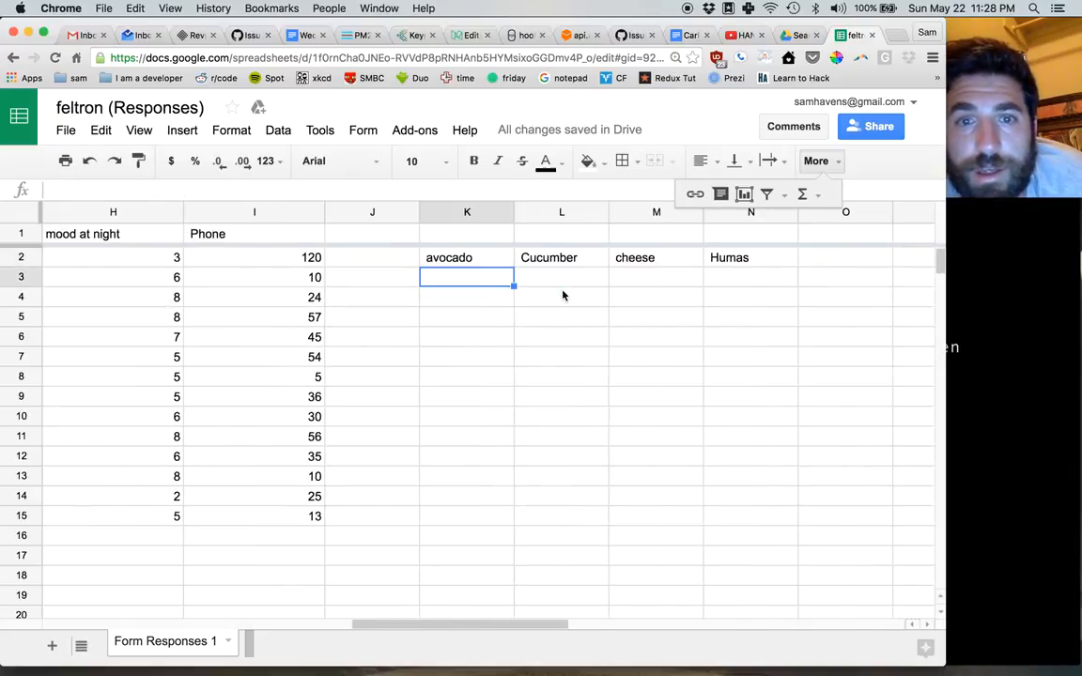
left_click(561, 257)
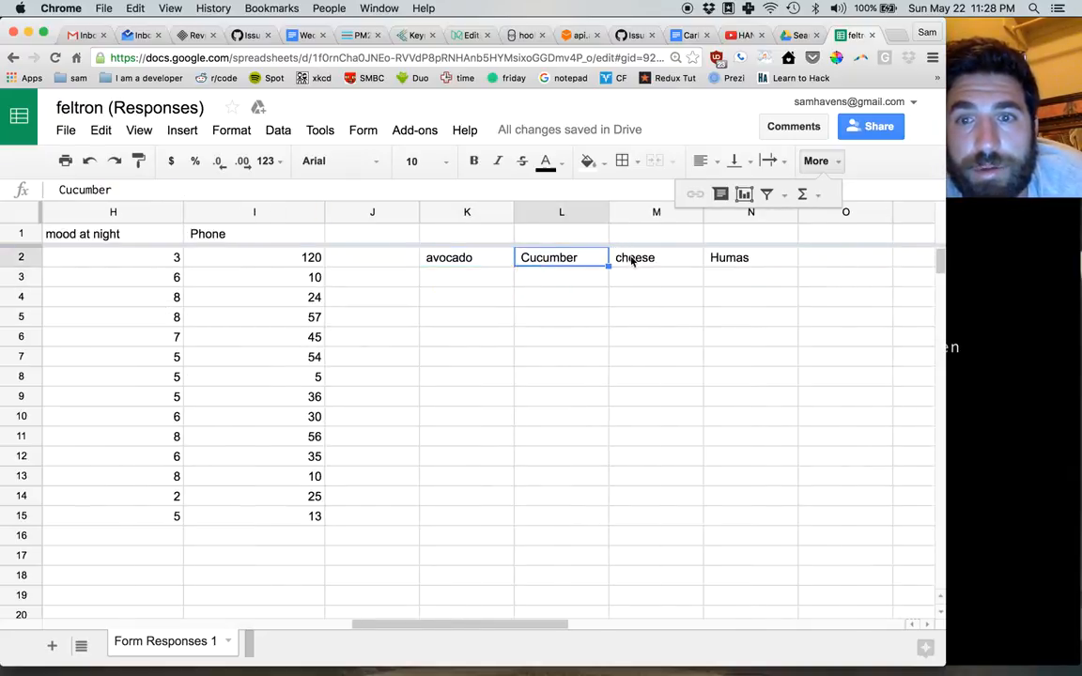
left_click(750, 258)
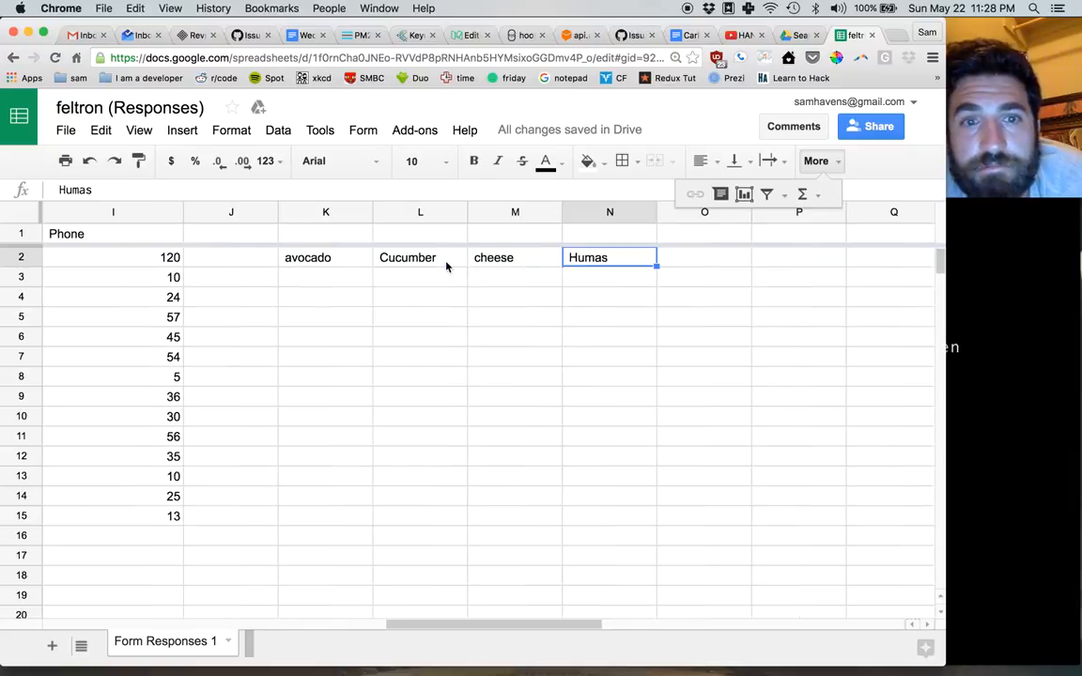
left_click(307, 257)
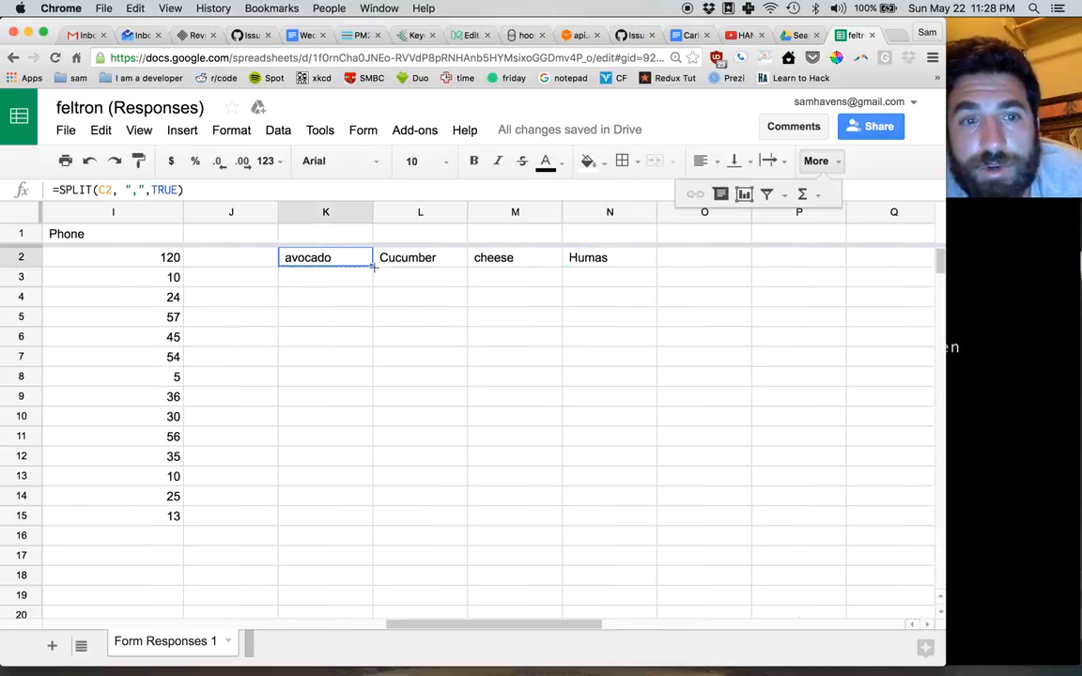
Fill the SPLIT formula from K2 down to K15, select column L's foods, and look for empty space
left_click_drag(372, 268, 373, 521)
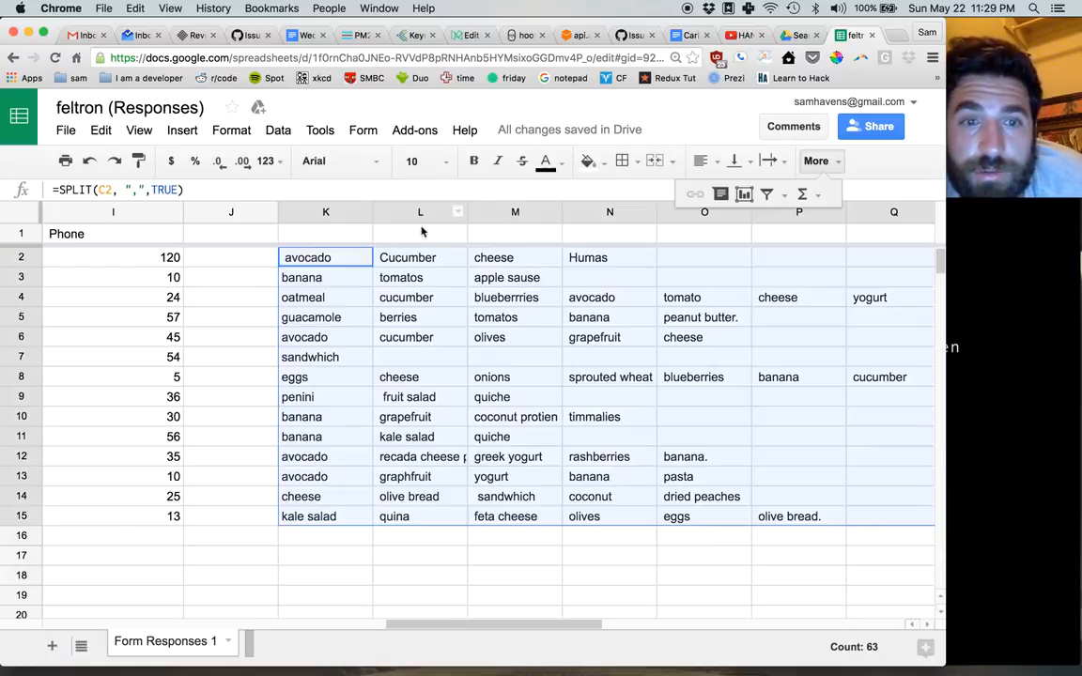
left_click(419, 256)
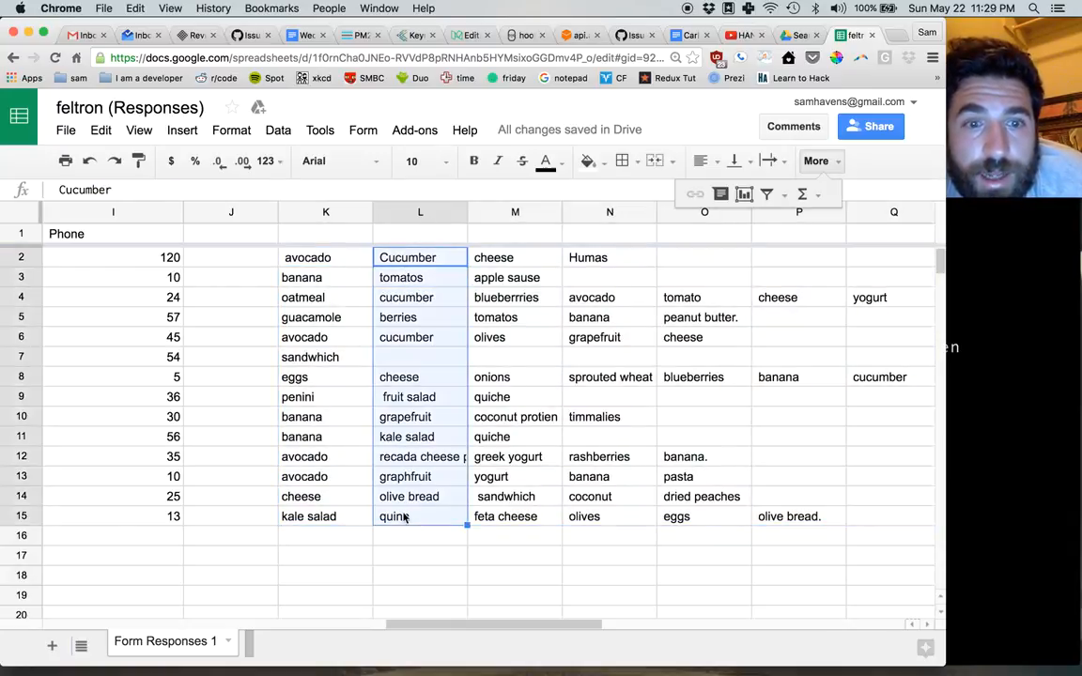
scroll("down", 3)
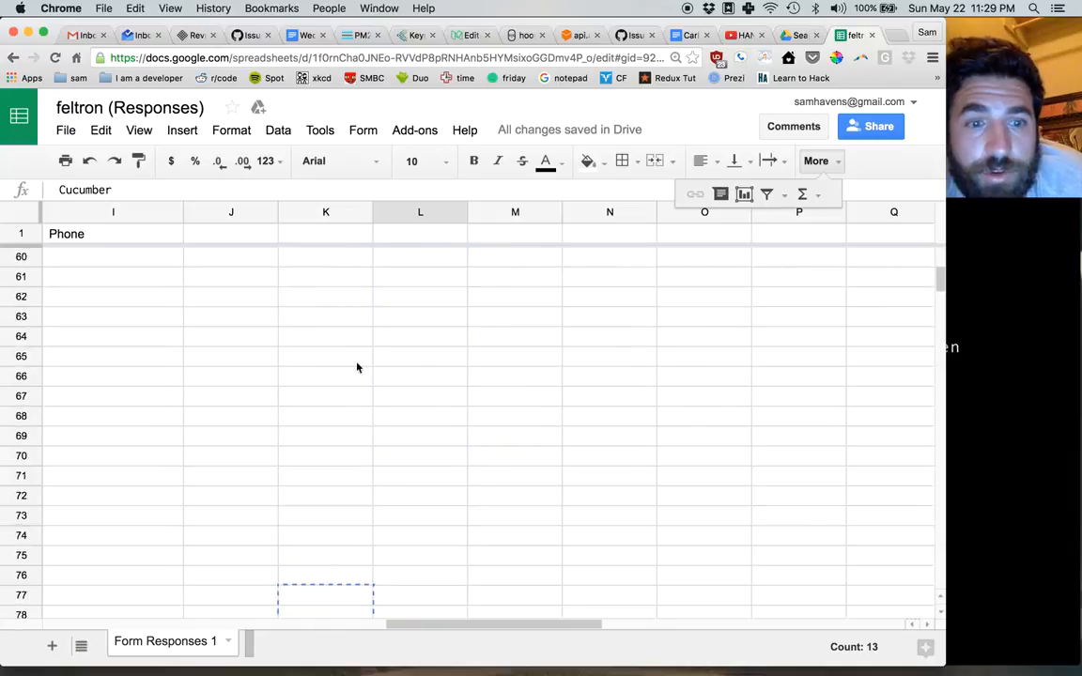
scroll("down", 3)
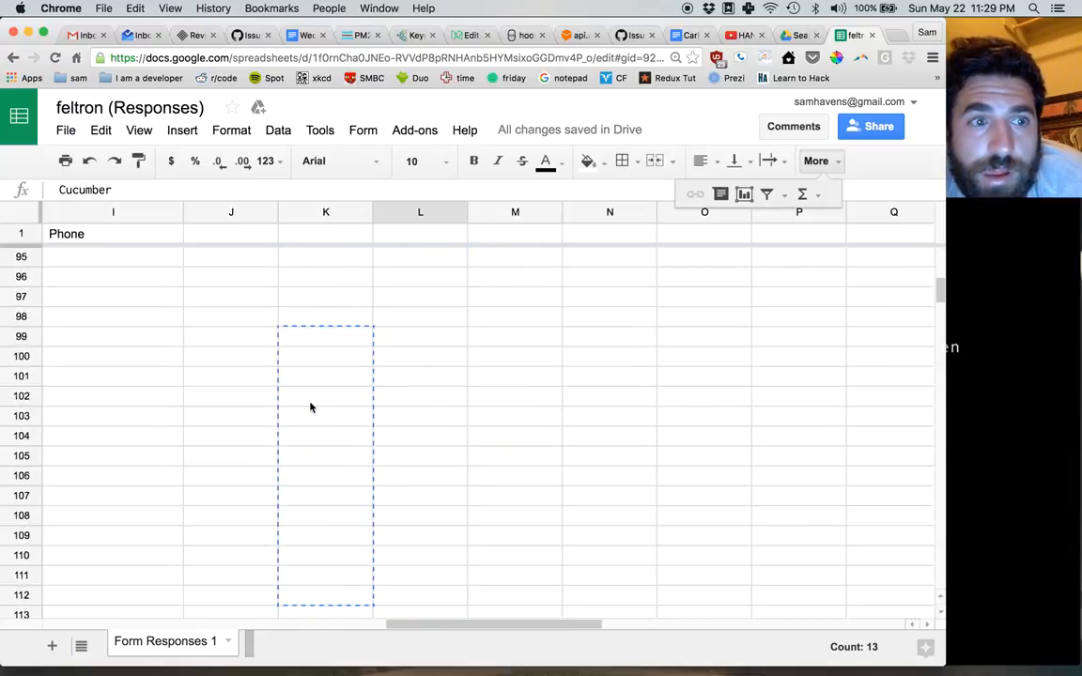
scroll("up", 3)
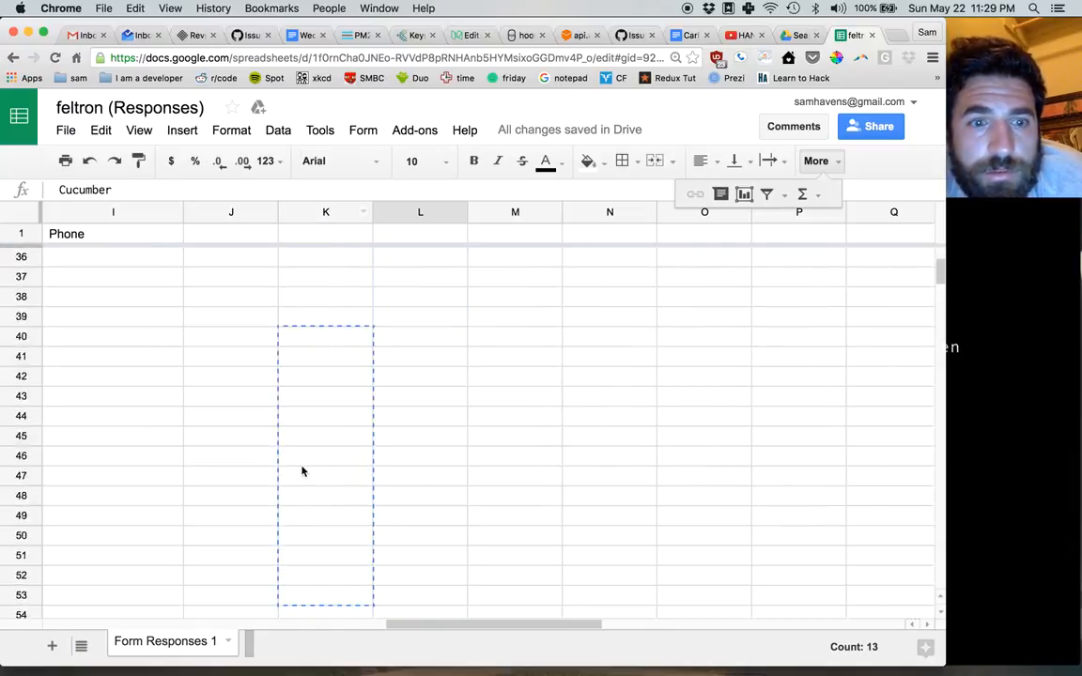
scroll("down", 3)
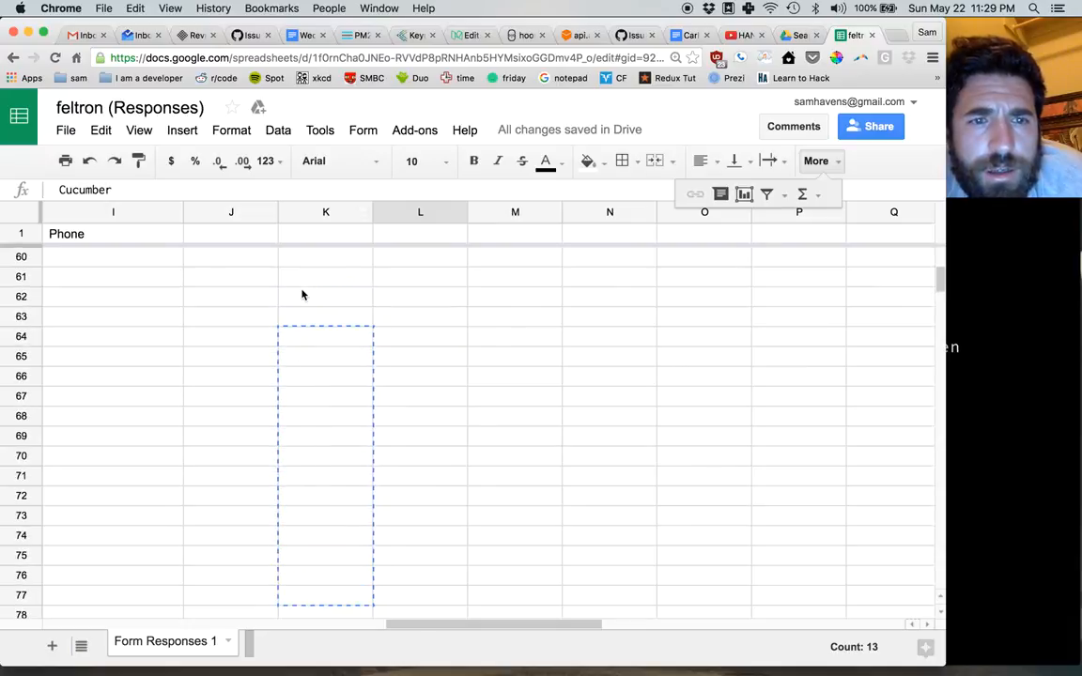
scroll("up", 3)
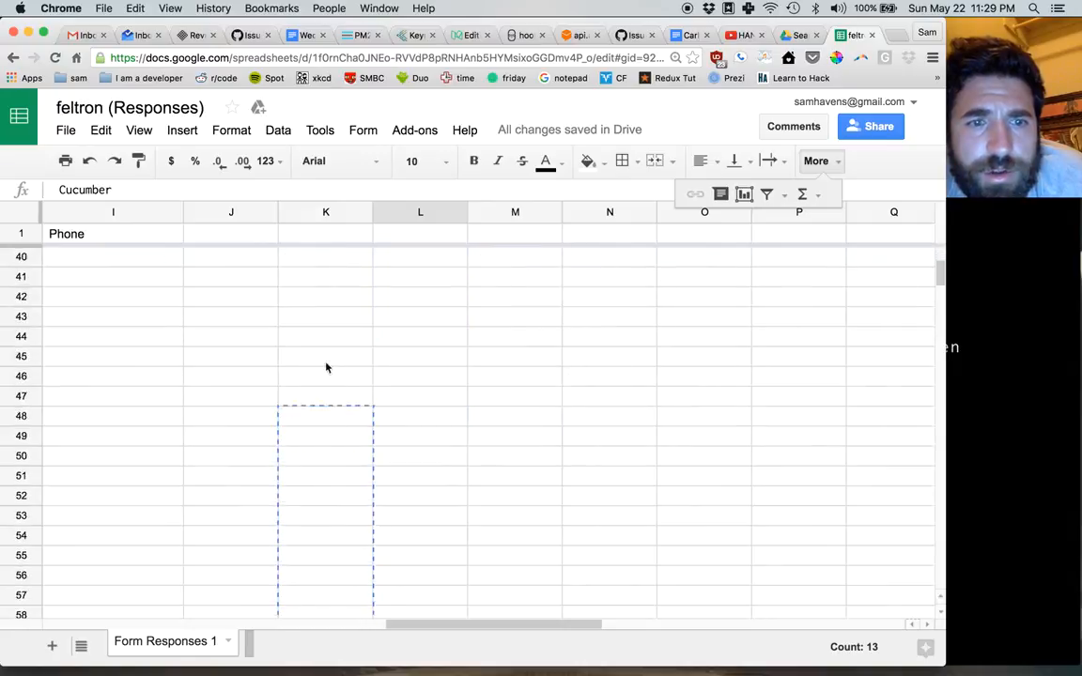
scroll("down", 3)
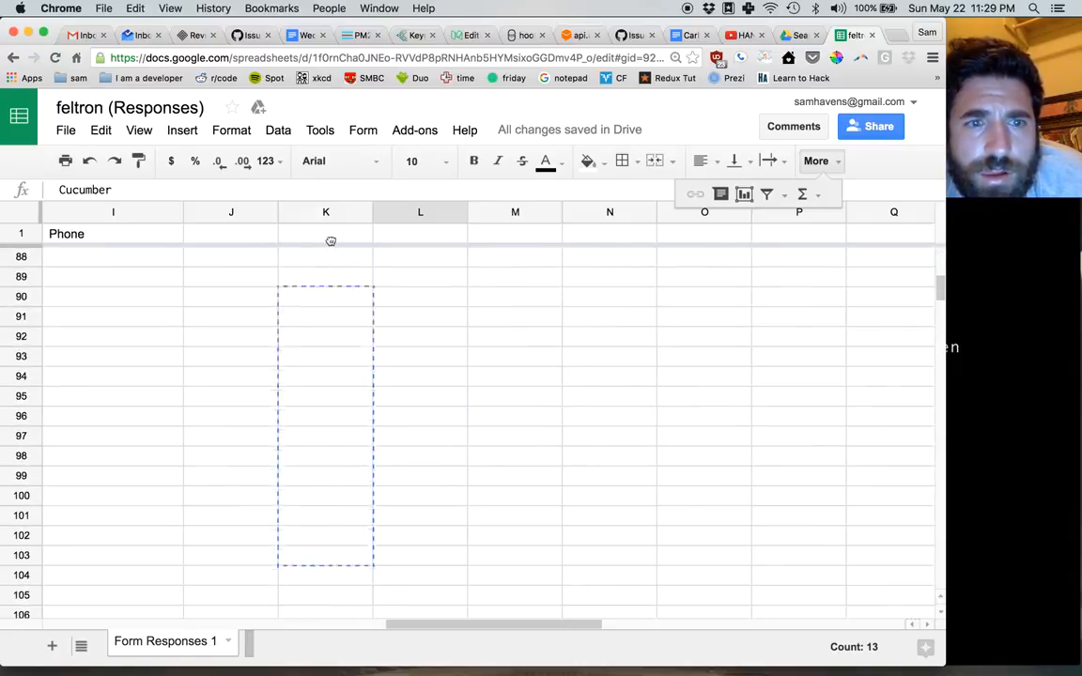
scroll("up", 3)
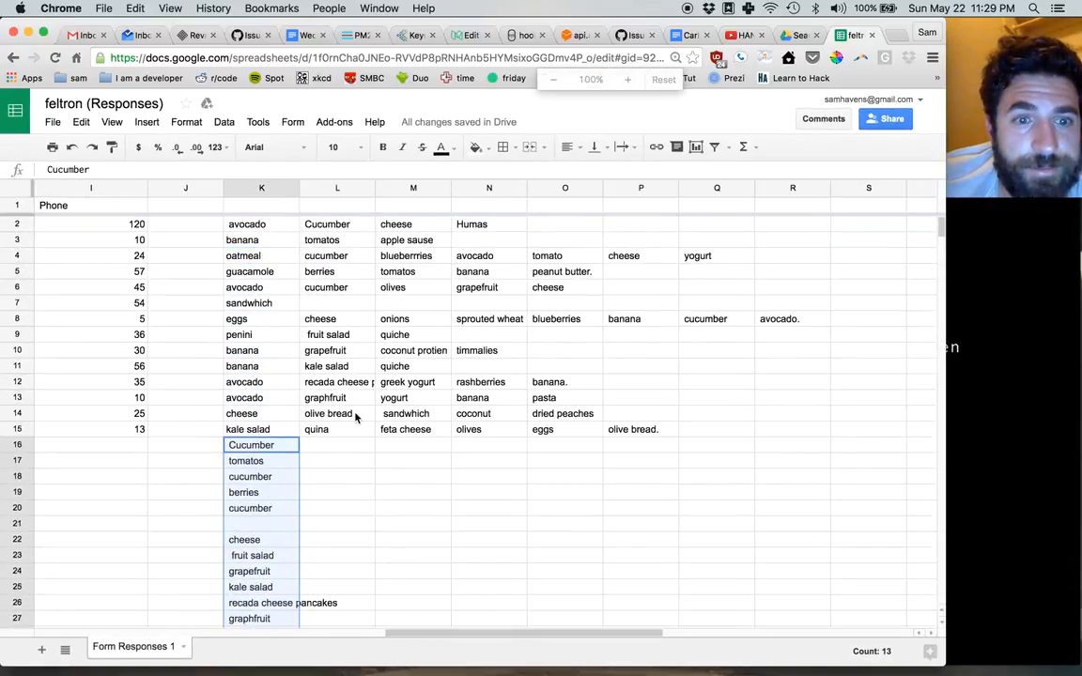
Delete the duplicated paste below the list and select column M's third split foods
left_click(326, 223)
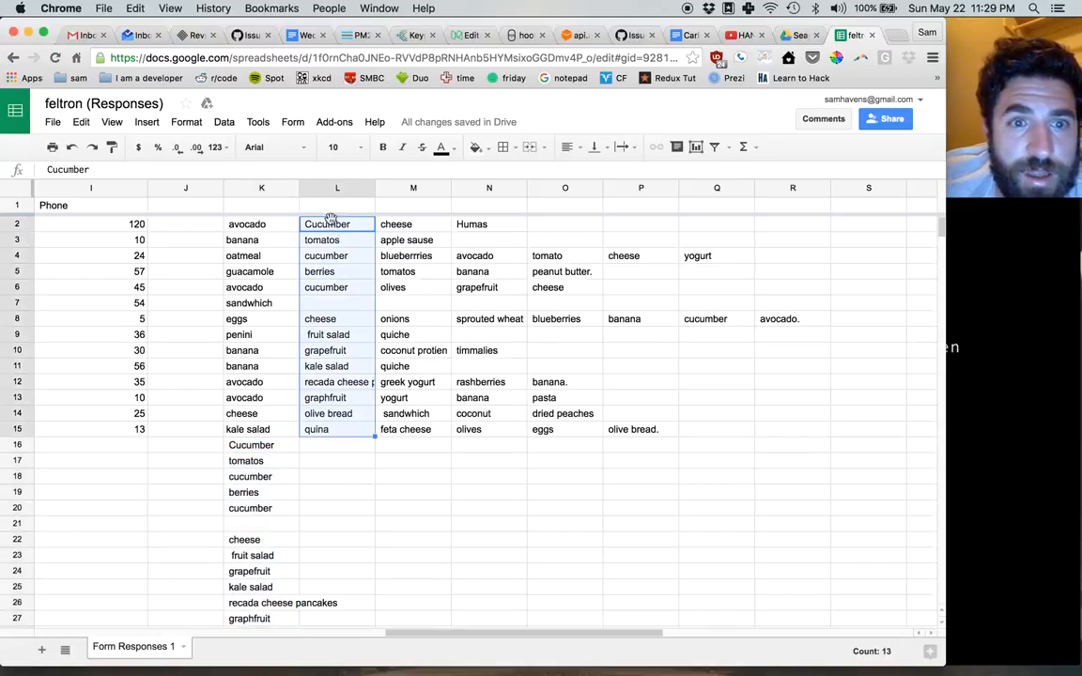
scroll("down", 3)
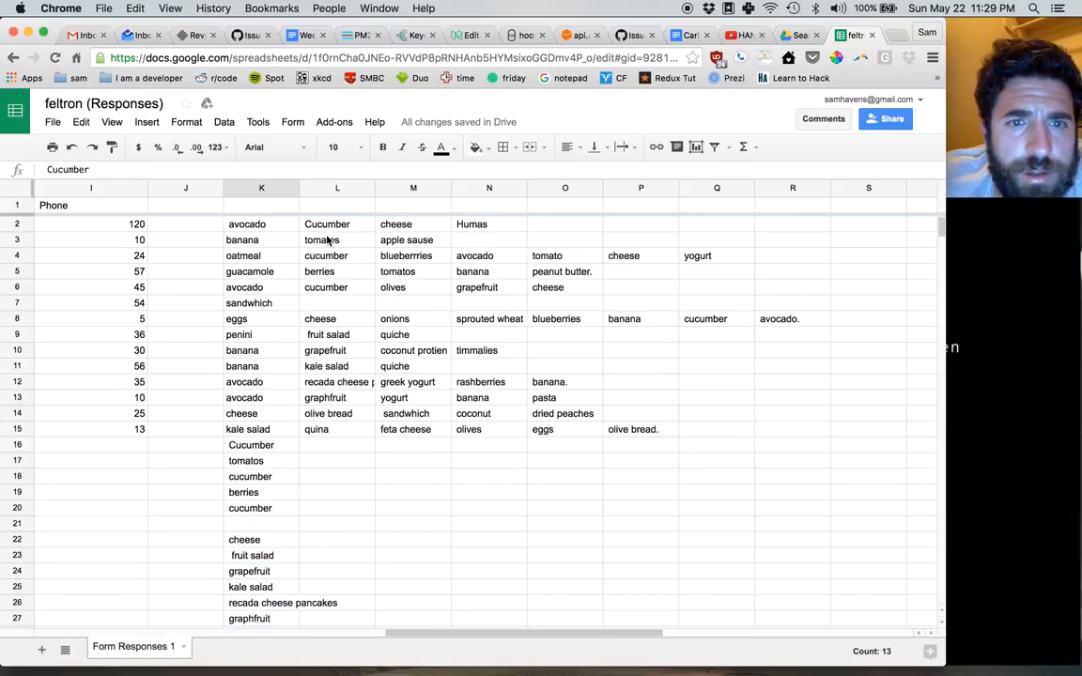
scroll("down", 3)
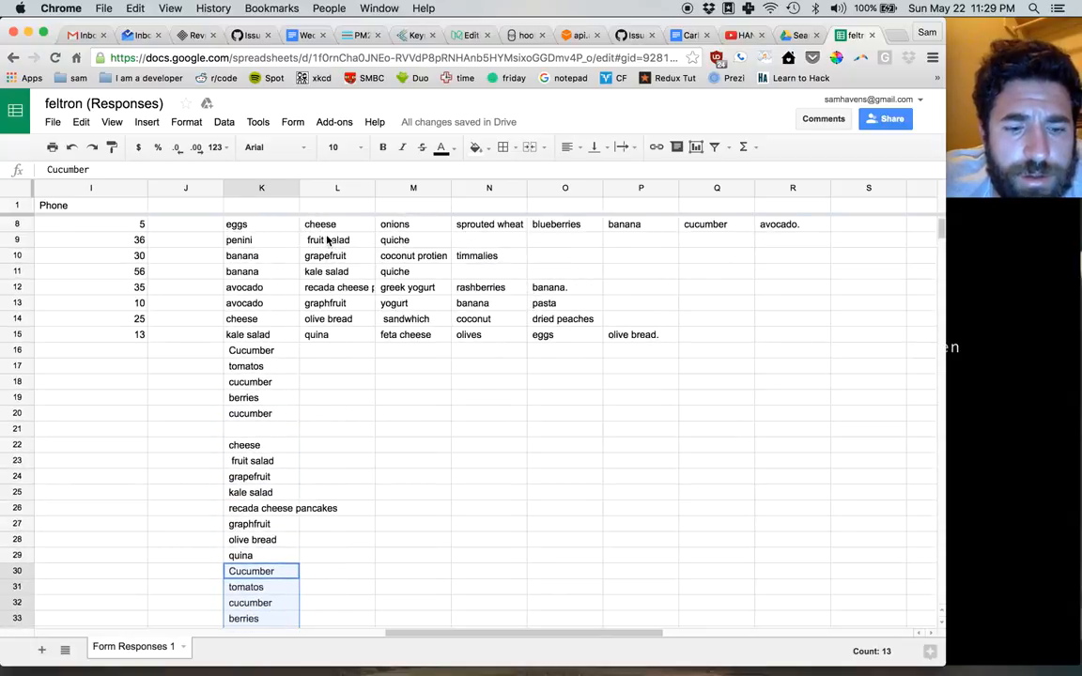
key("Delete")
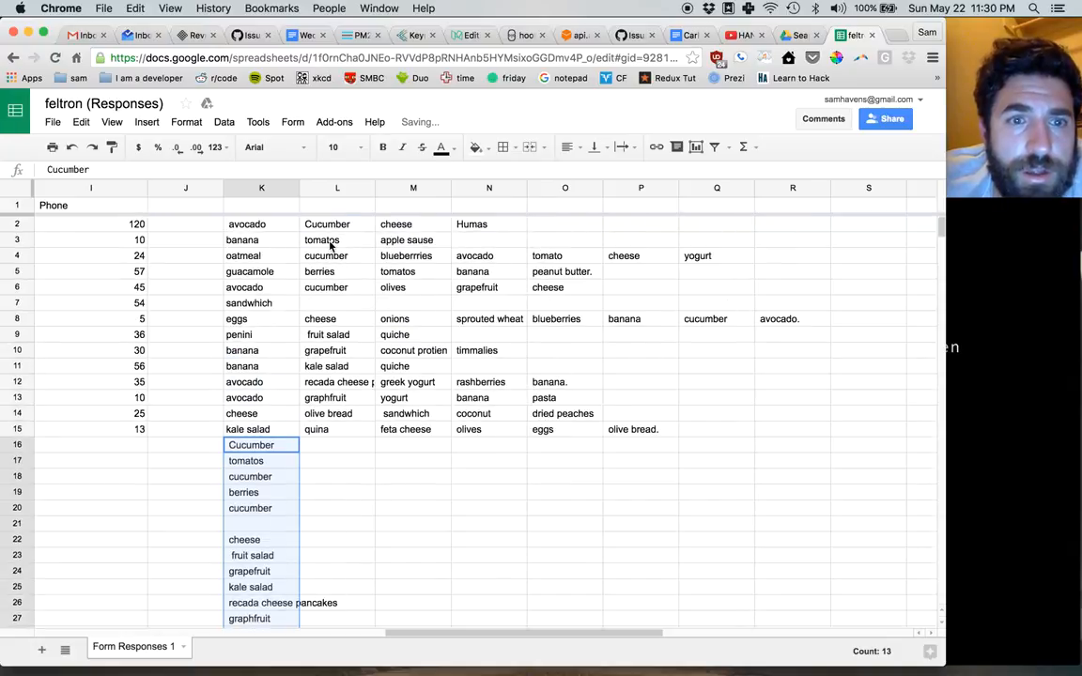
left_click(413, 223)
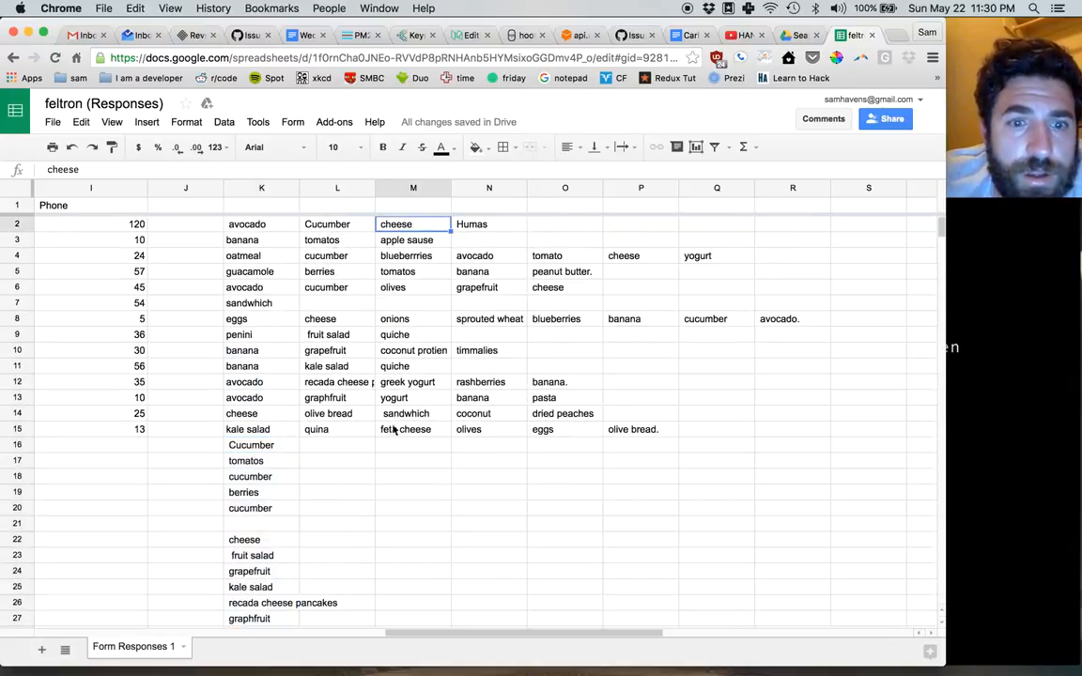
left_click_drag(412, 223, 412, 429)
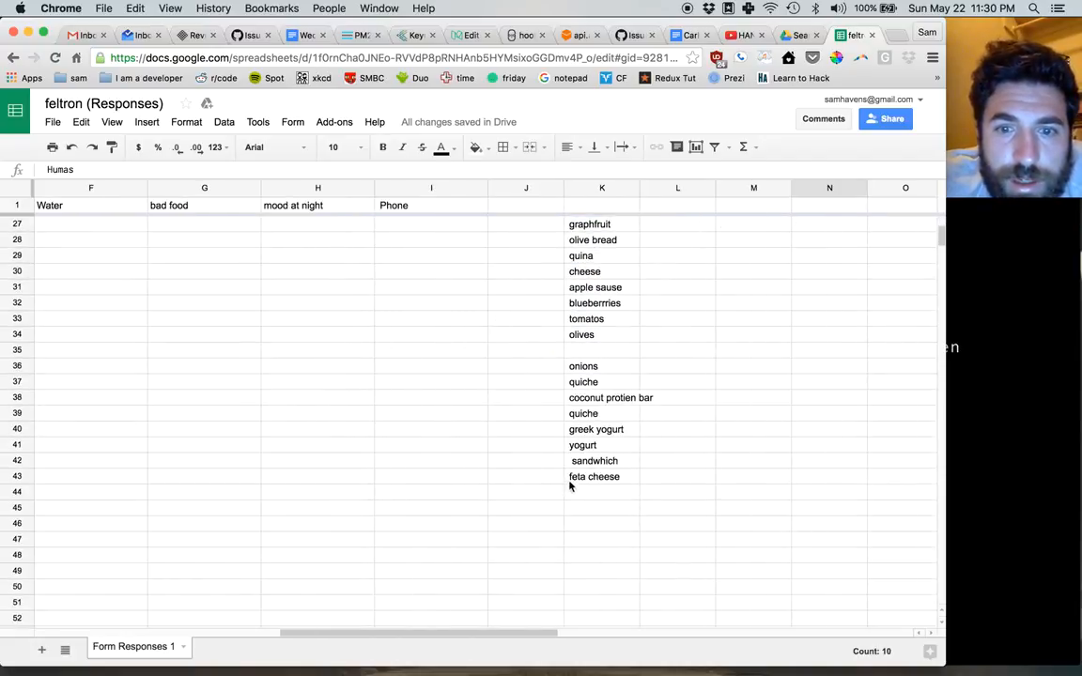
Select the remaining split food entries from column N onward for stacking below column K
scroll("right", 3)
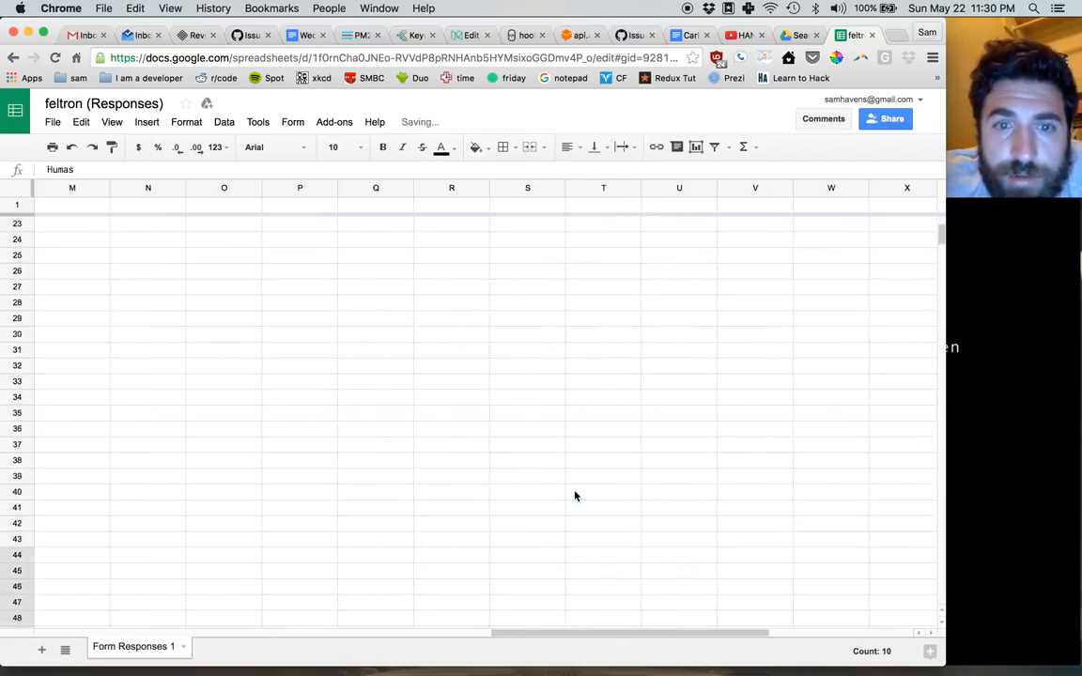
scroll("left", 3)
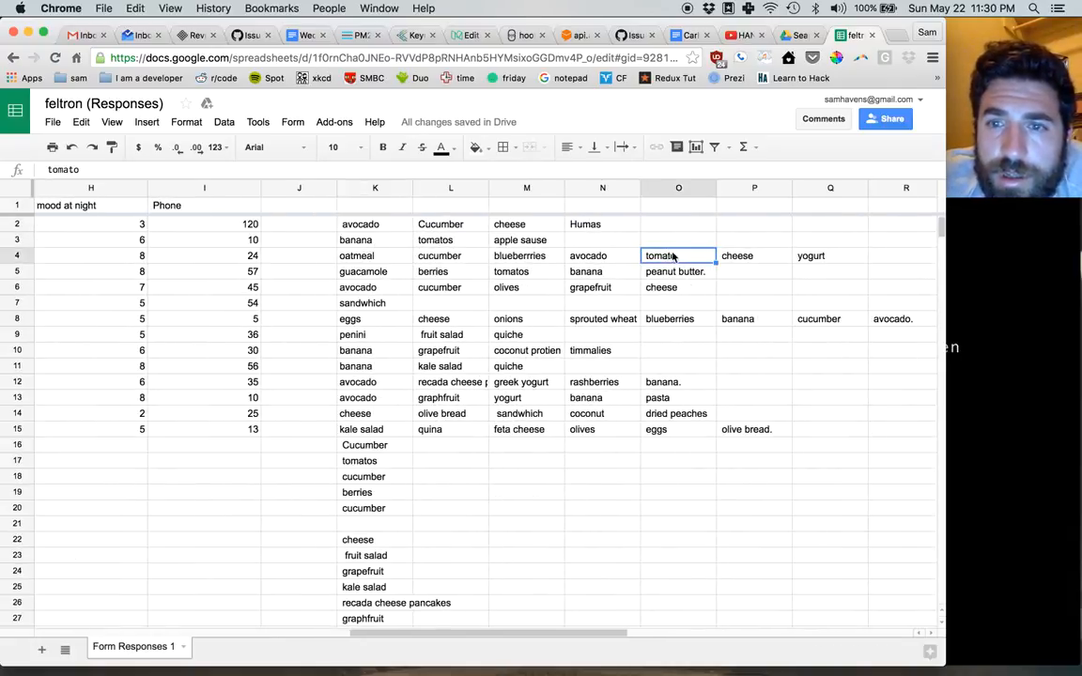
scroll("down", 3)
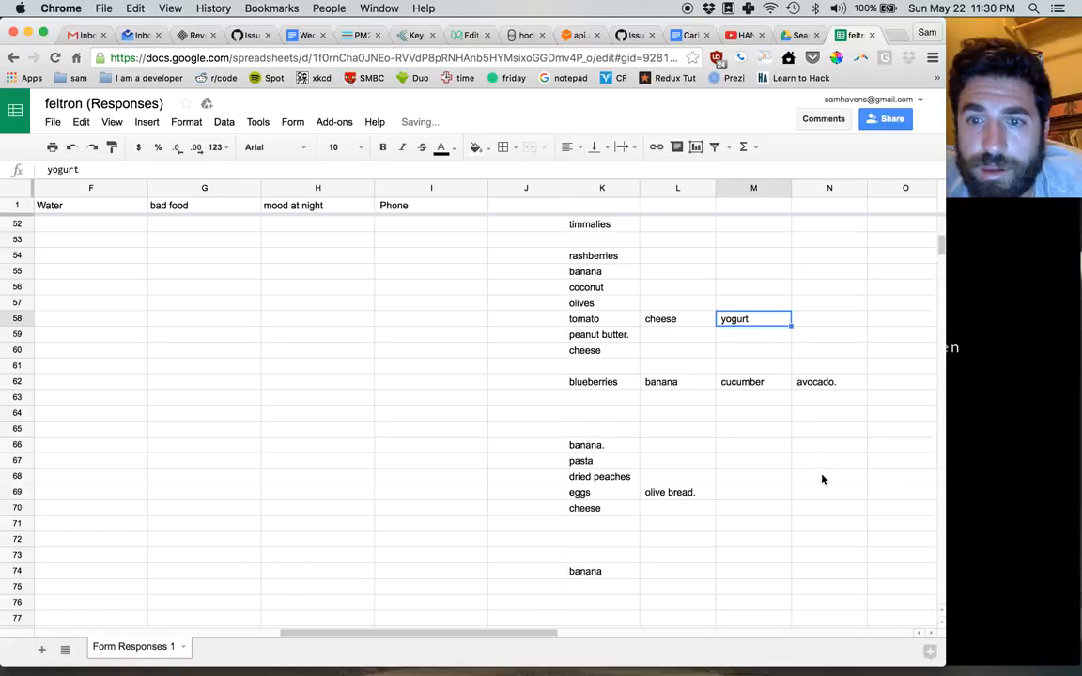
left_click_drag(752, 318, 752, 381)
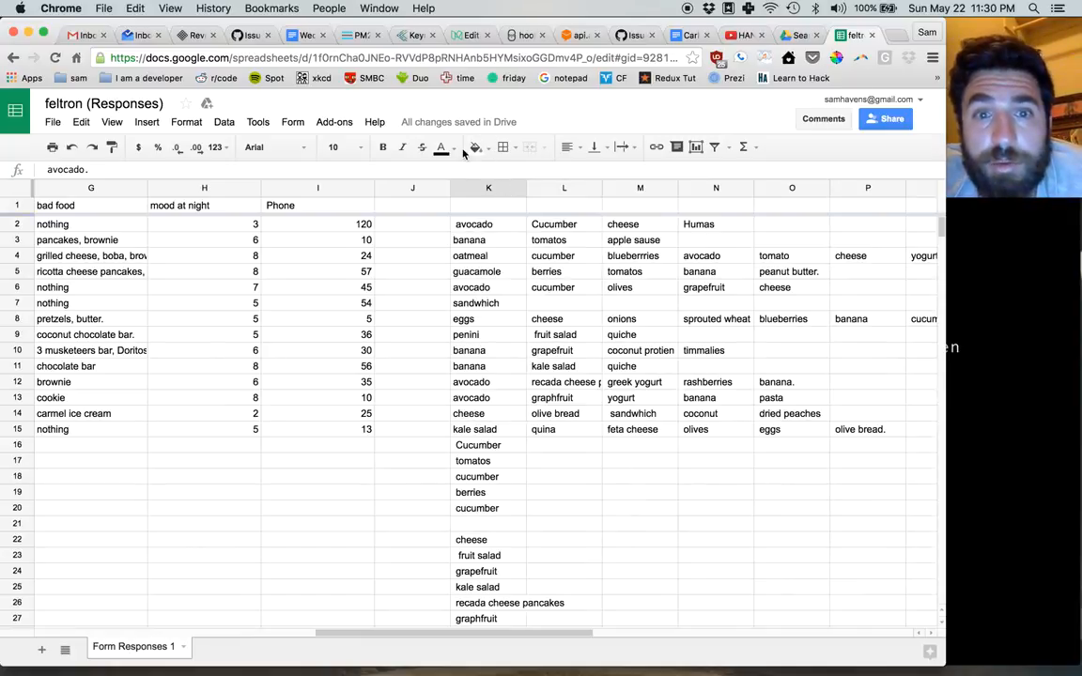
left_click(487, 186)
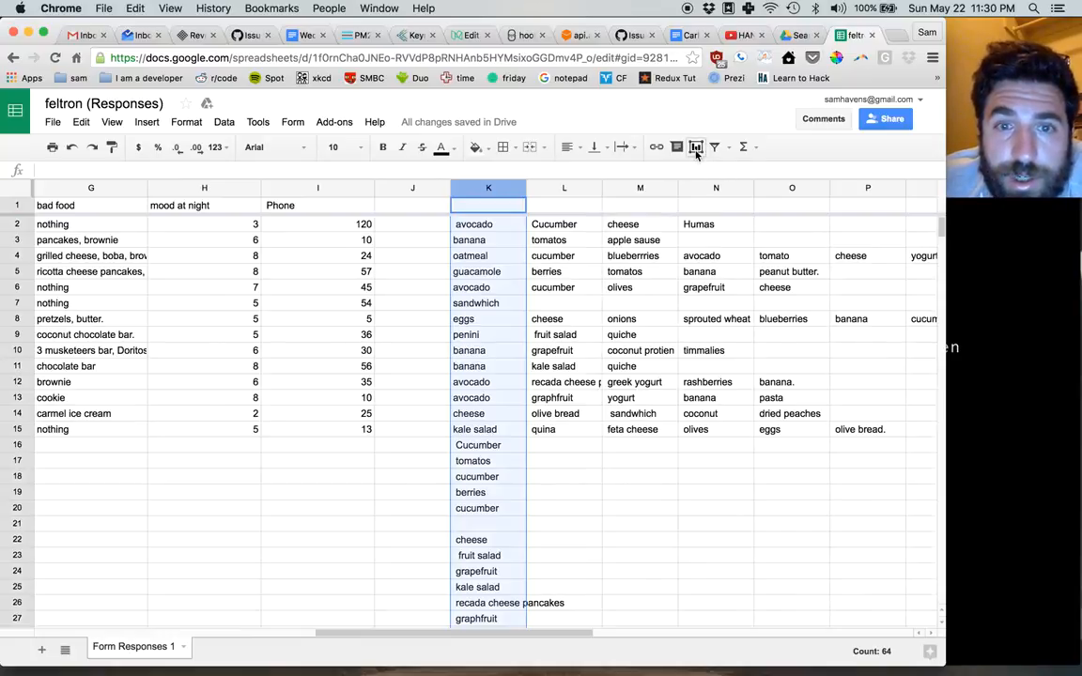
left_click(695, 146)
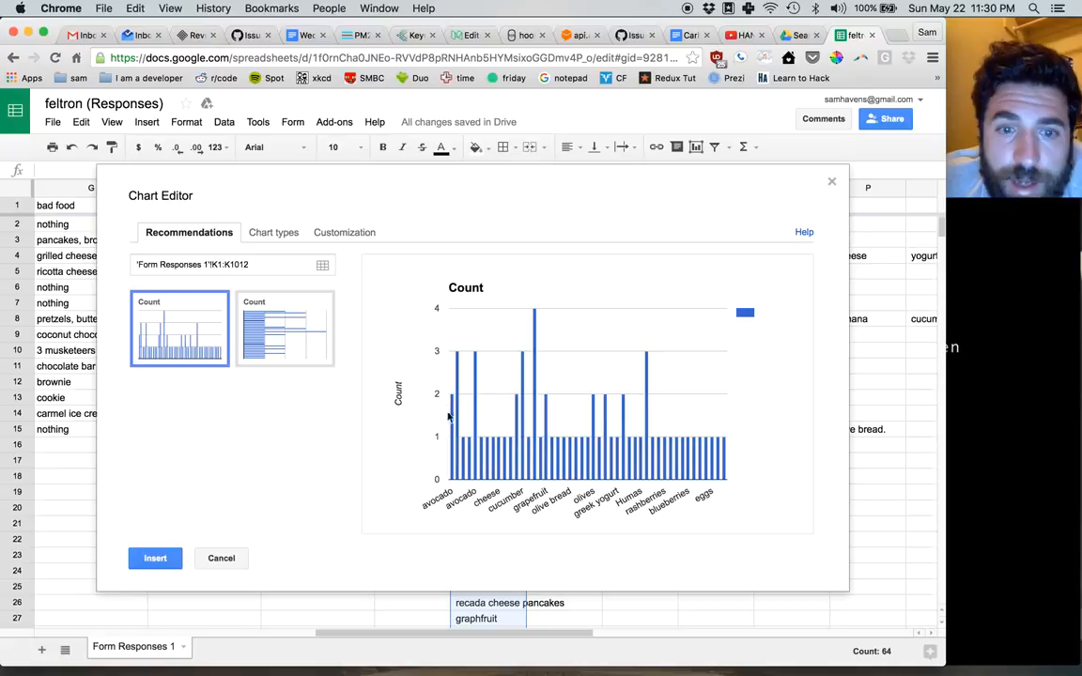
mouse_move(437, 552)
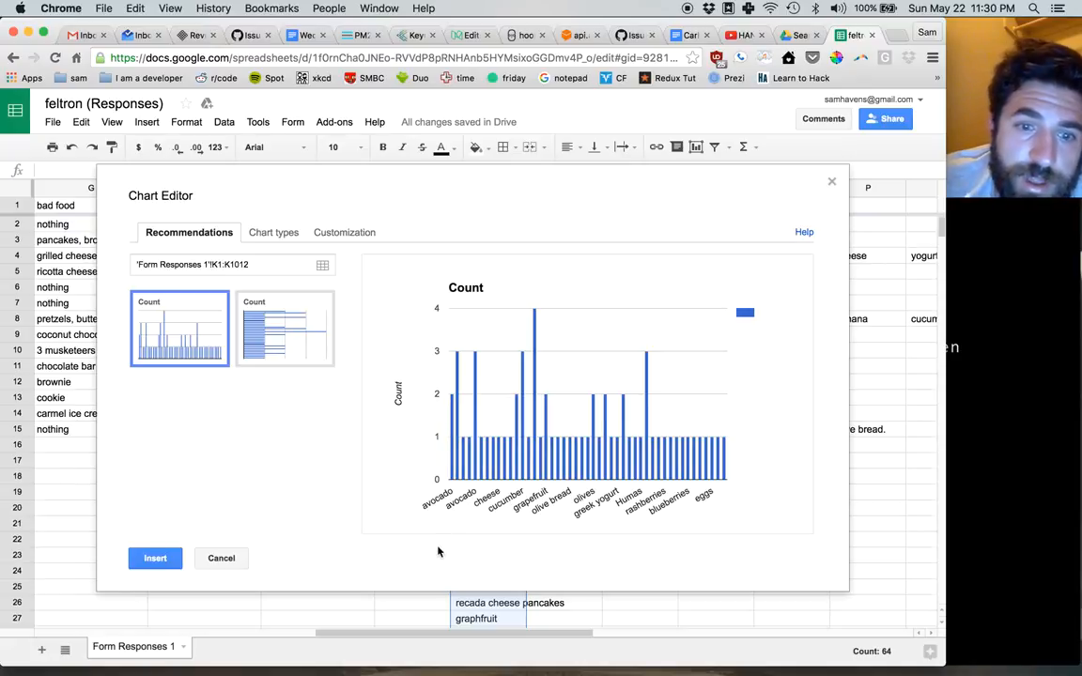
mouse_move(451, 460)
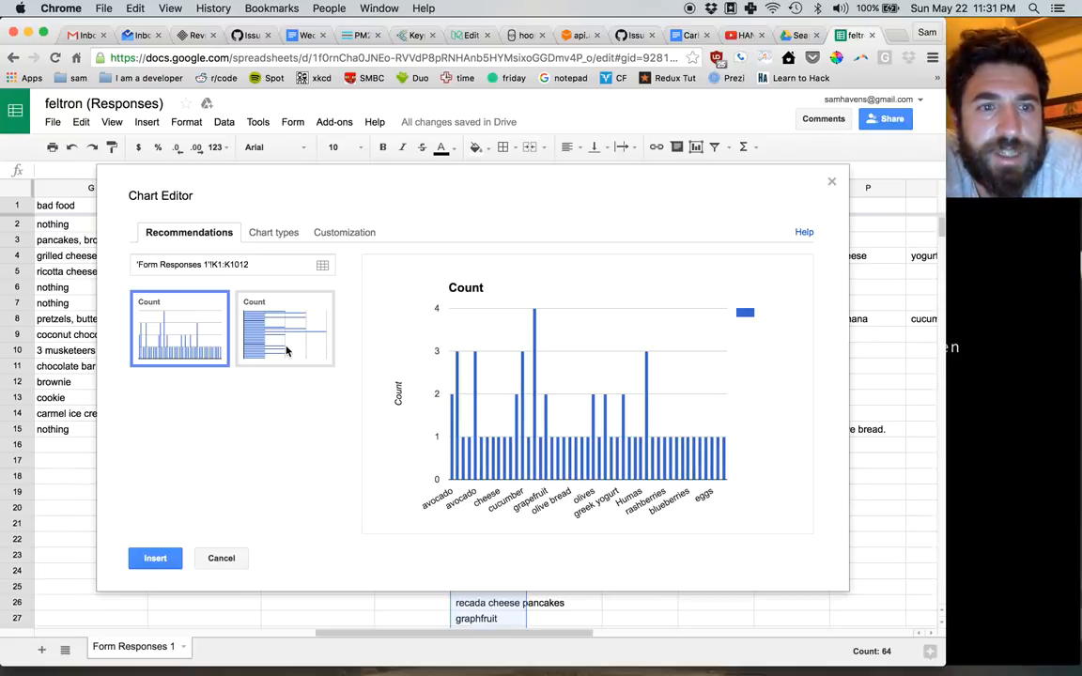
left_click(284, 329)
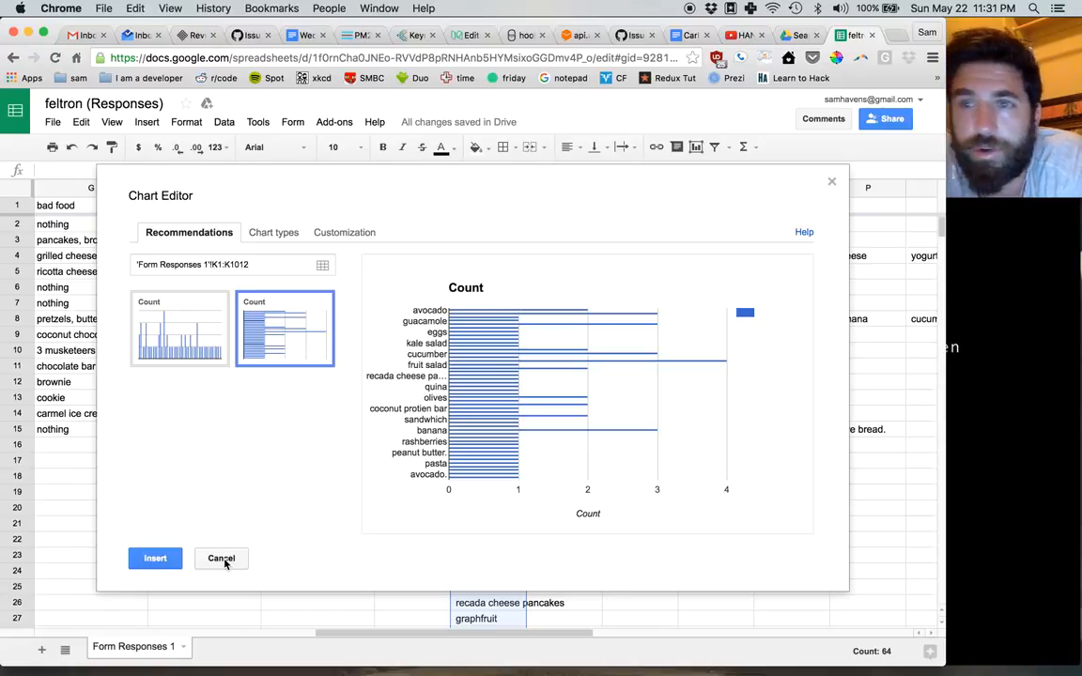
left_click(221, 558)
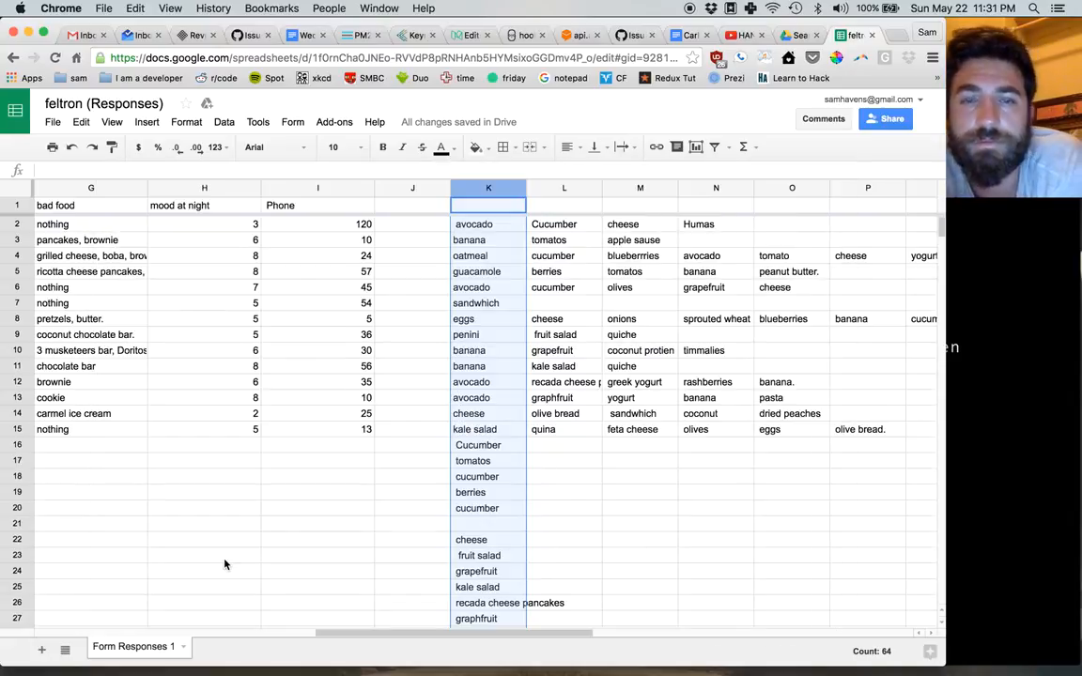
Review the cleared split area and select G3, the 'pancakes, brownie' bad food entry
scroll("down", 3)
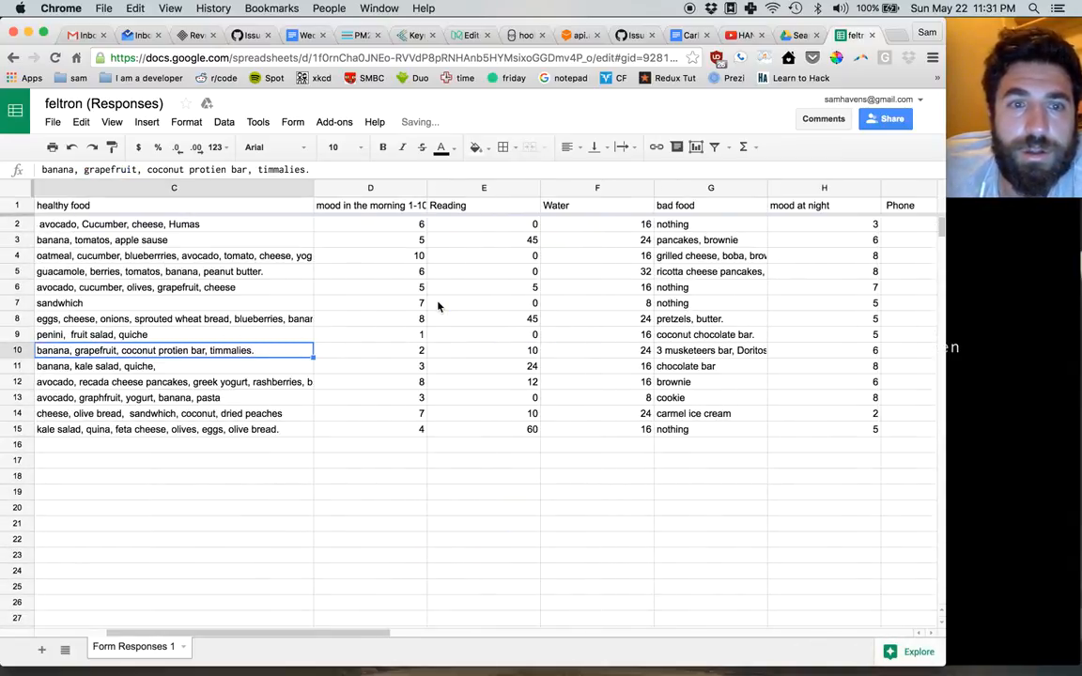
scroll("right", 3)
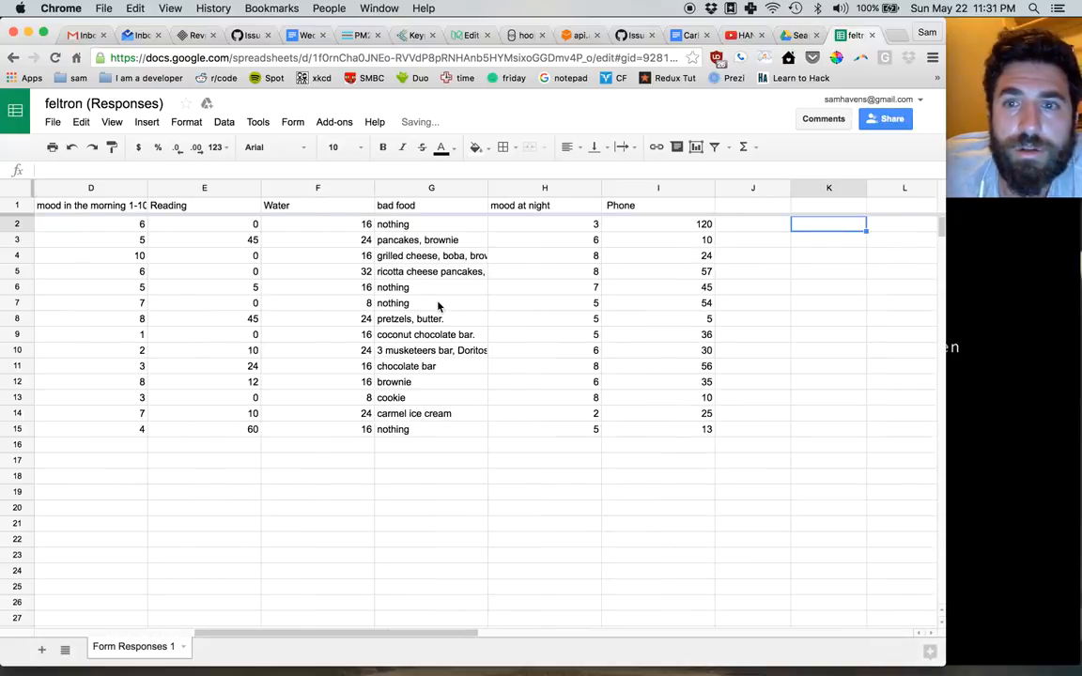
left_click(431, 240)
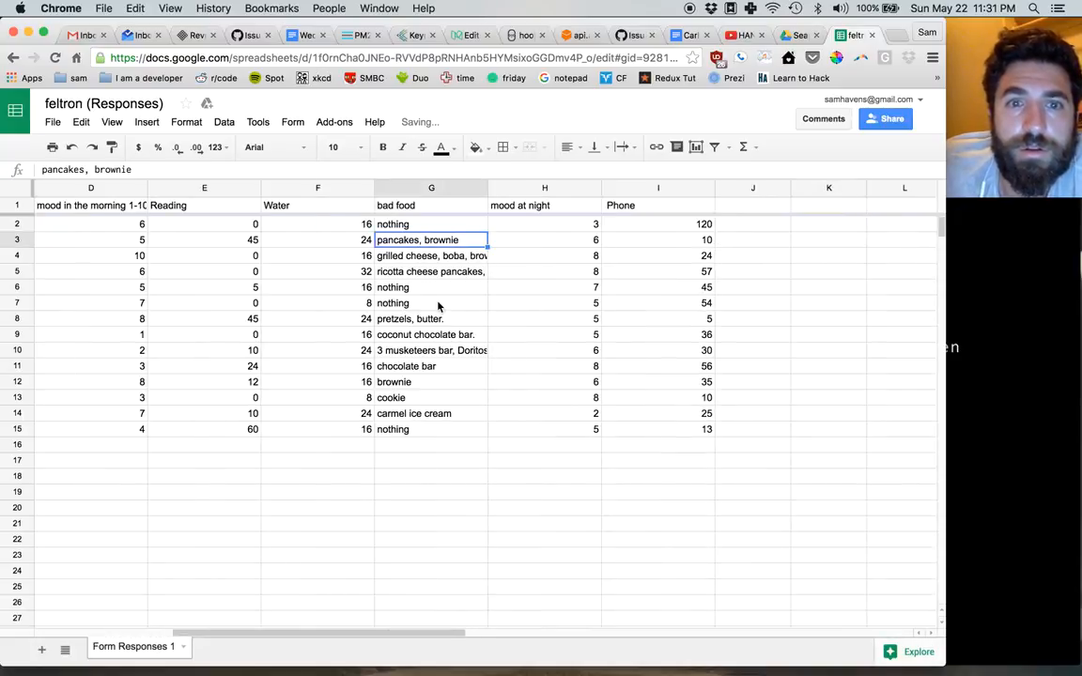